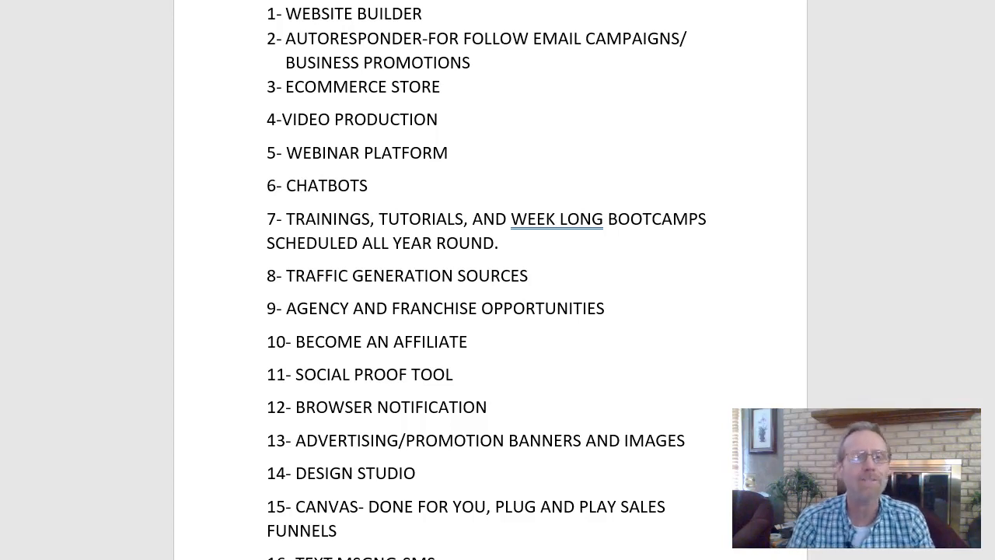
mouse_move(886, 171)
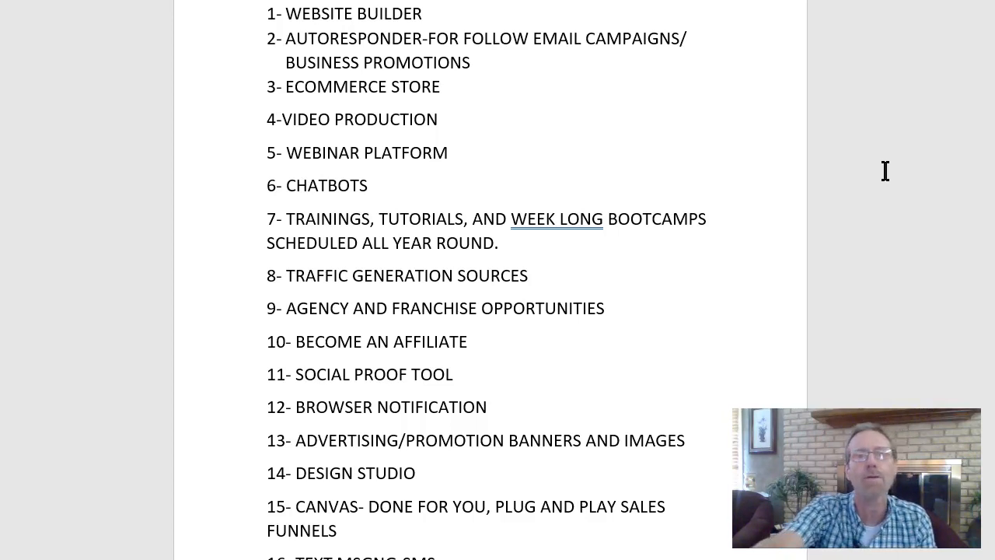
scroll(down, 3)
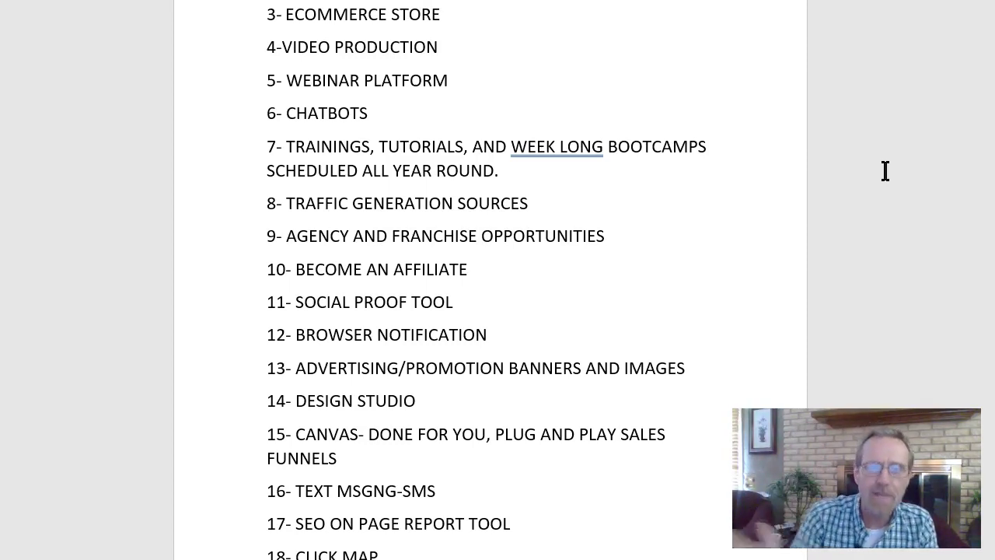
scroll(down, 3)
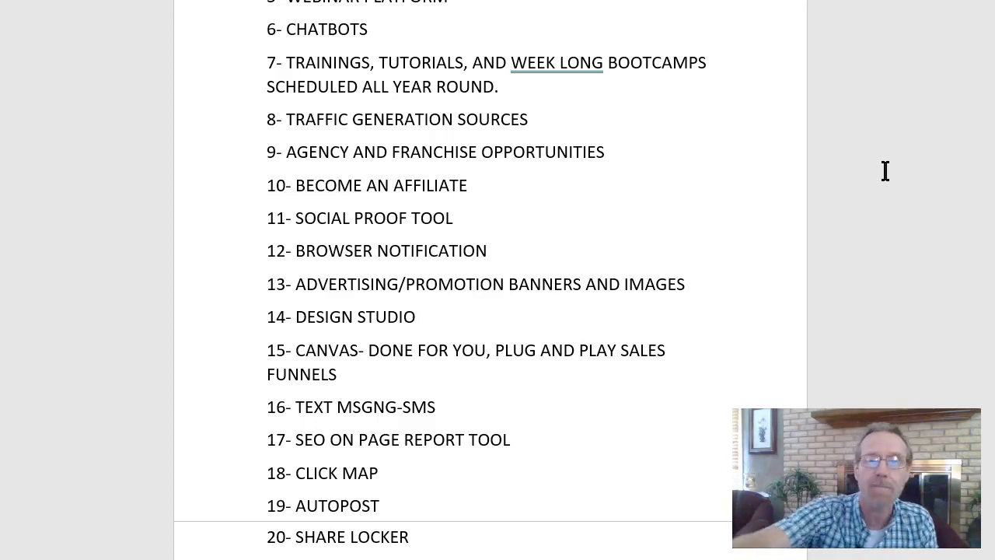
scroll(down, 3)
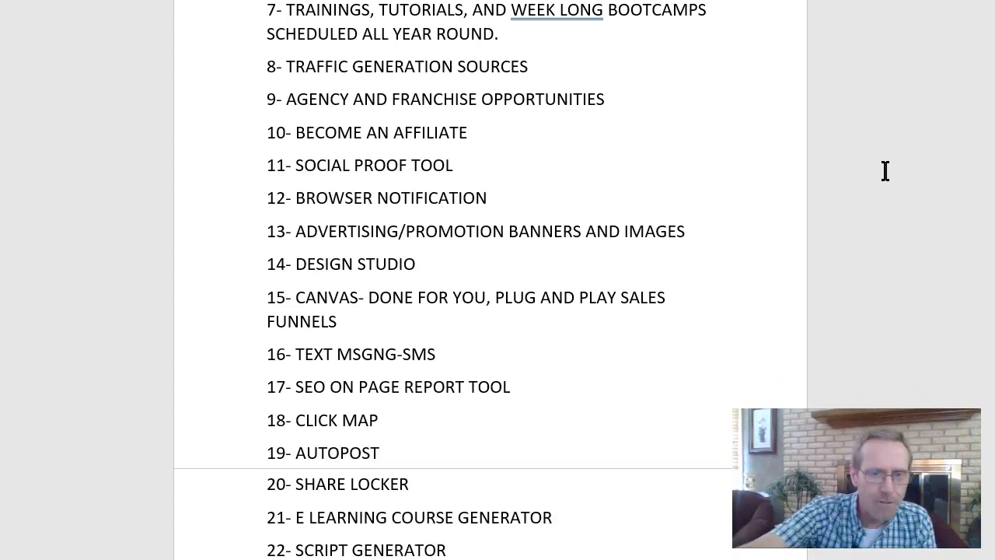
scroll(down, 3)
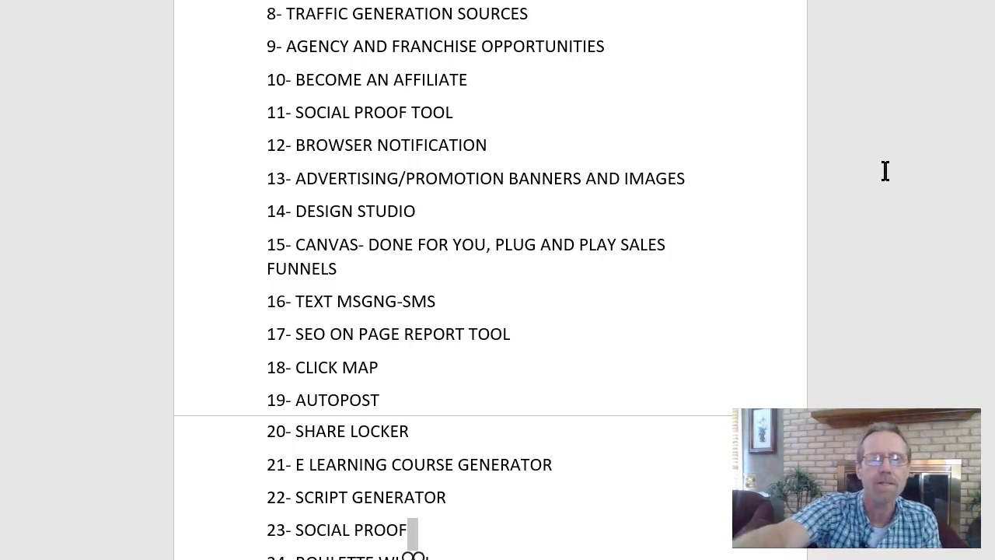
scroll(down, 3)
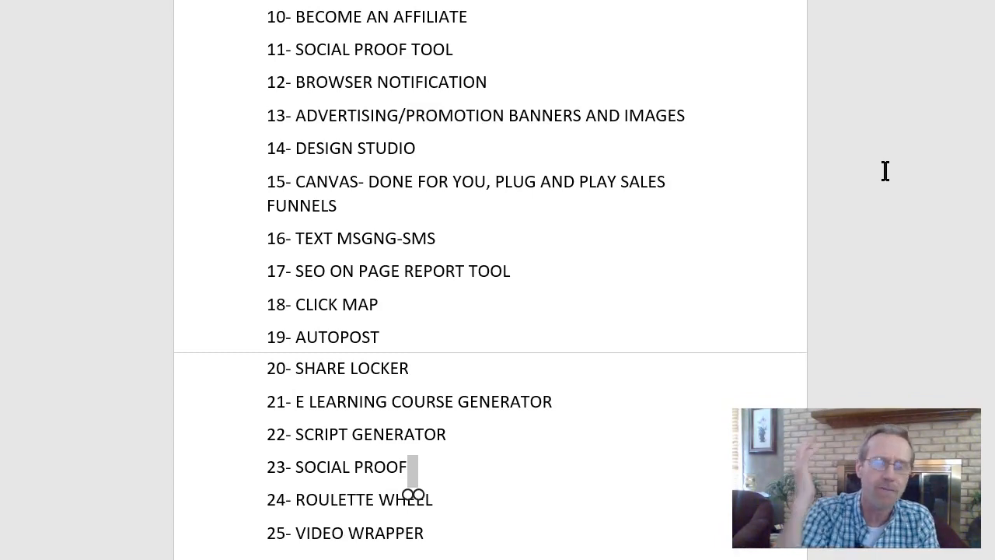
scroll(down, 3)
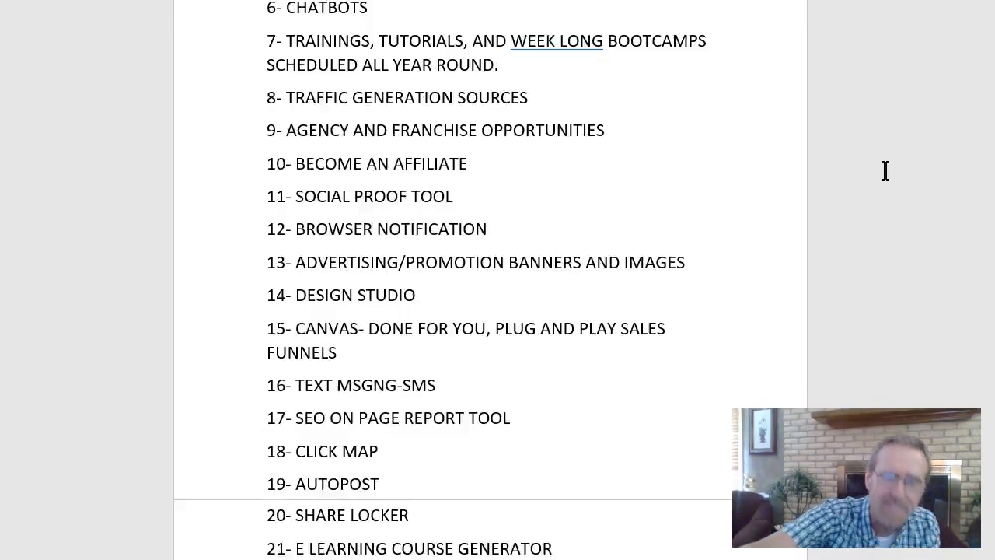
scroll(up, 3)
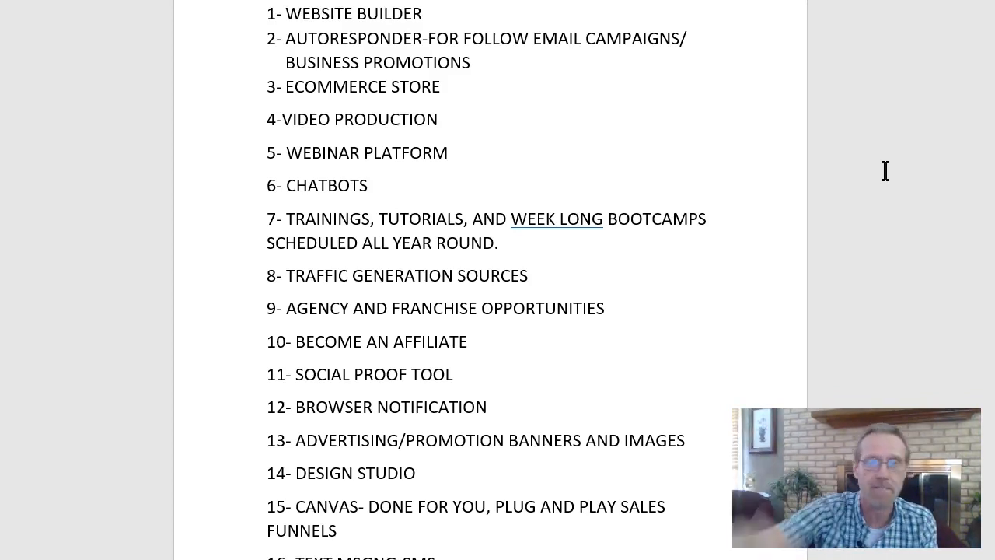
scroll(down, 3)
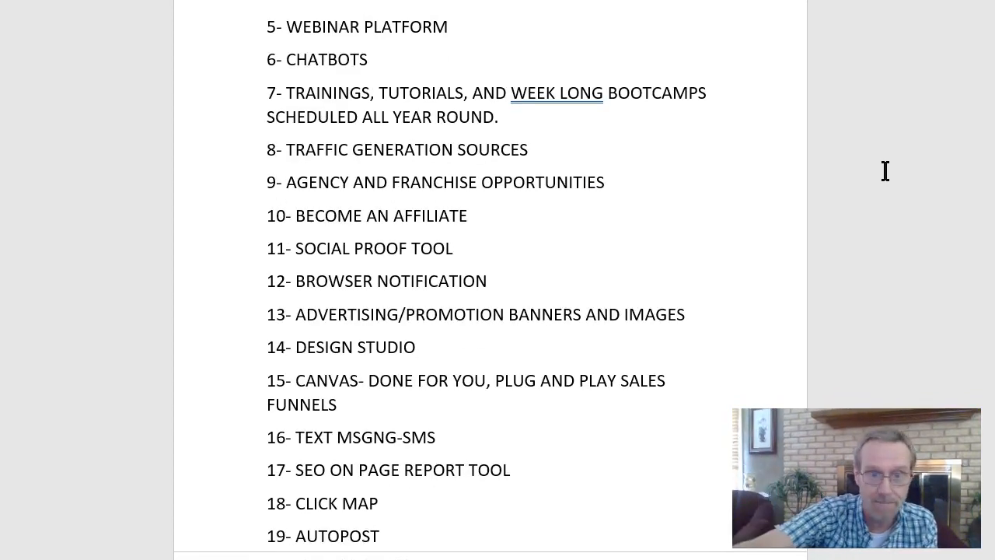
scroll(down, 3)
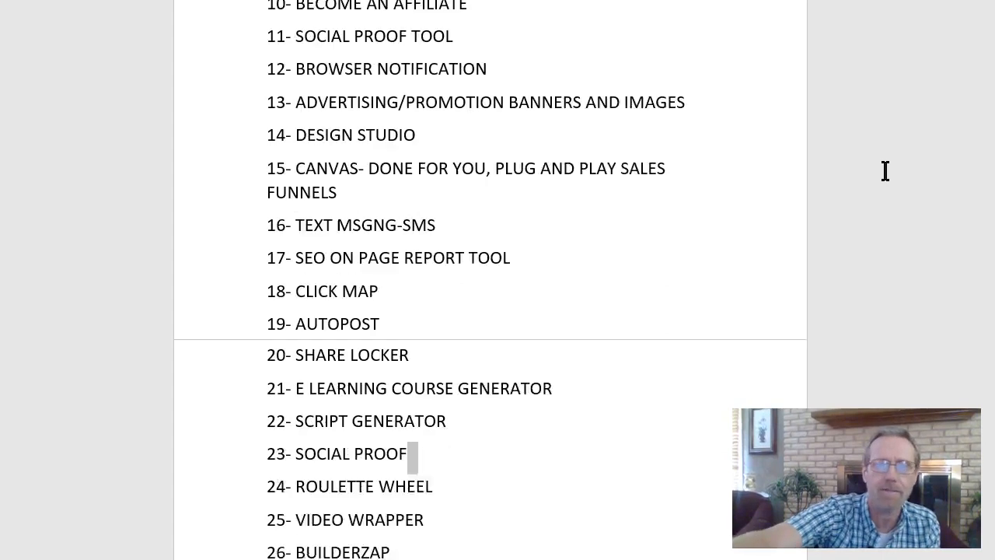
scroll(down, 3)
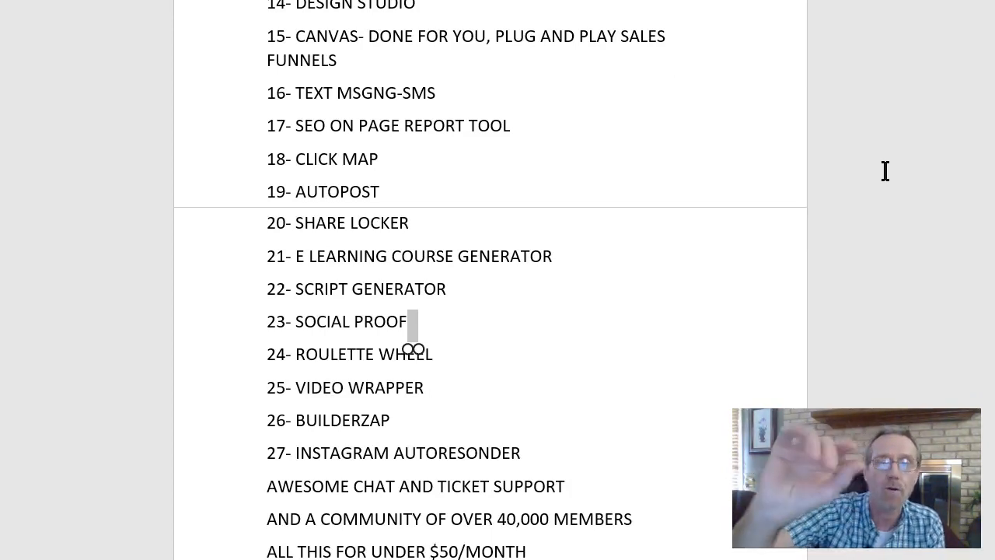
scroll(down, 3)
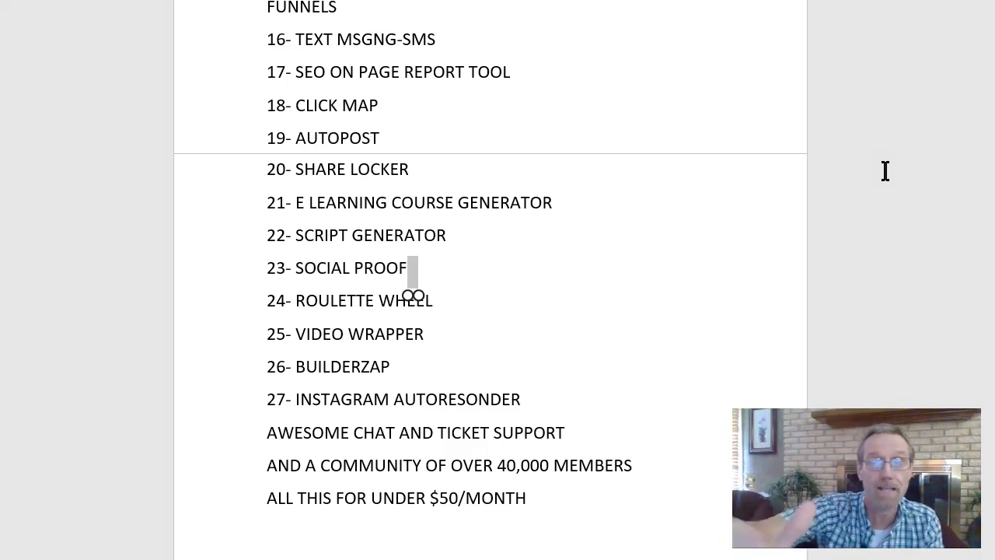
scroll(down, 3)
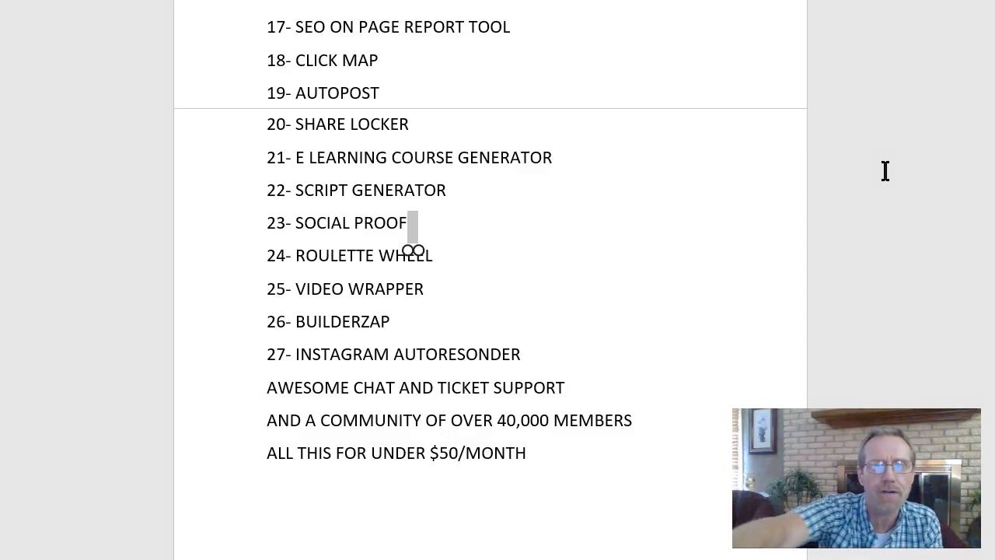
scroll(down, 3)
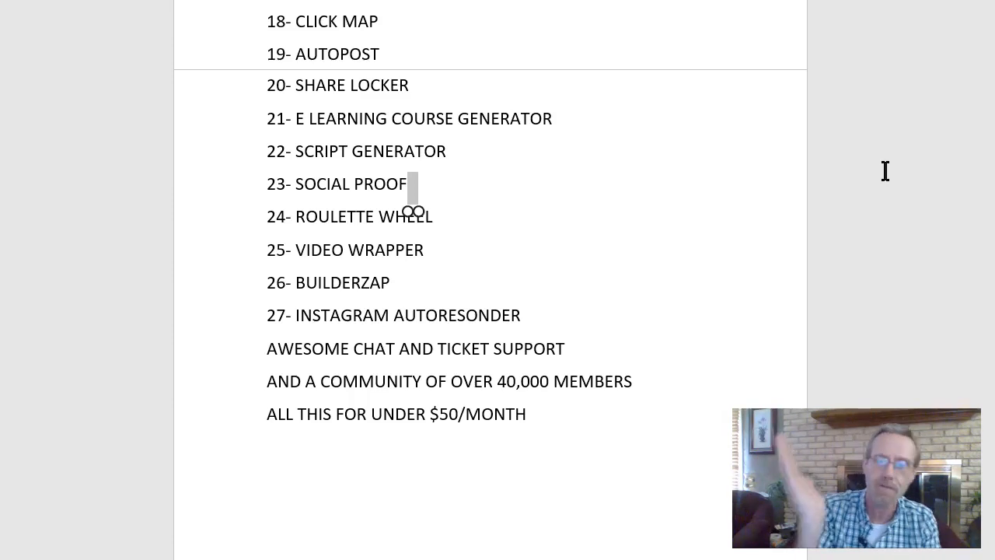
scroll(down, 3)
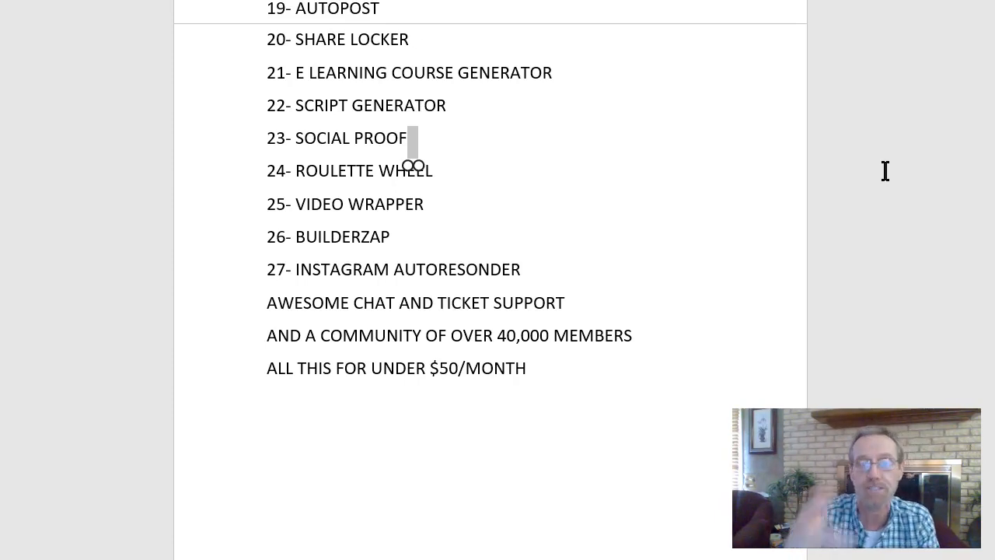
scroll(down, 3)
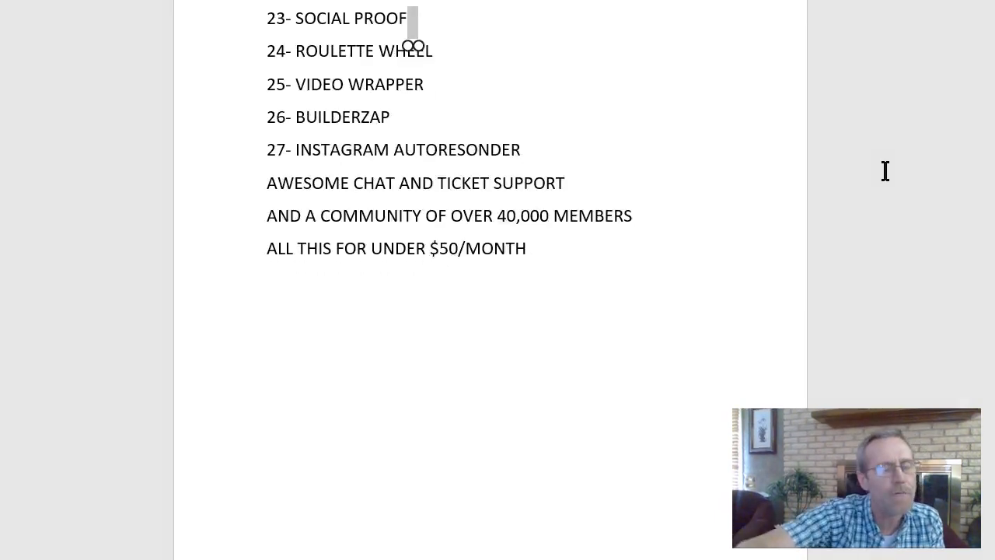